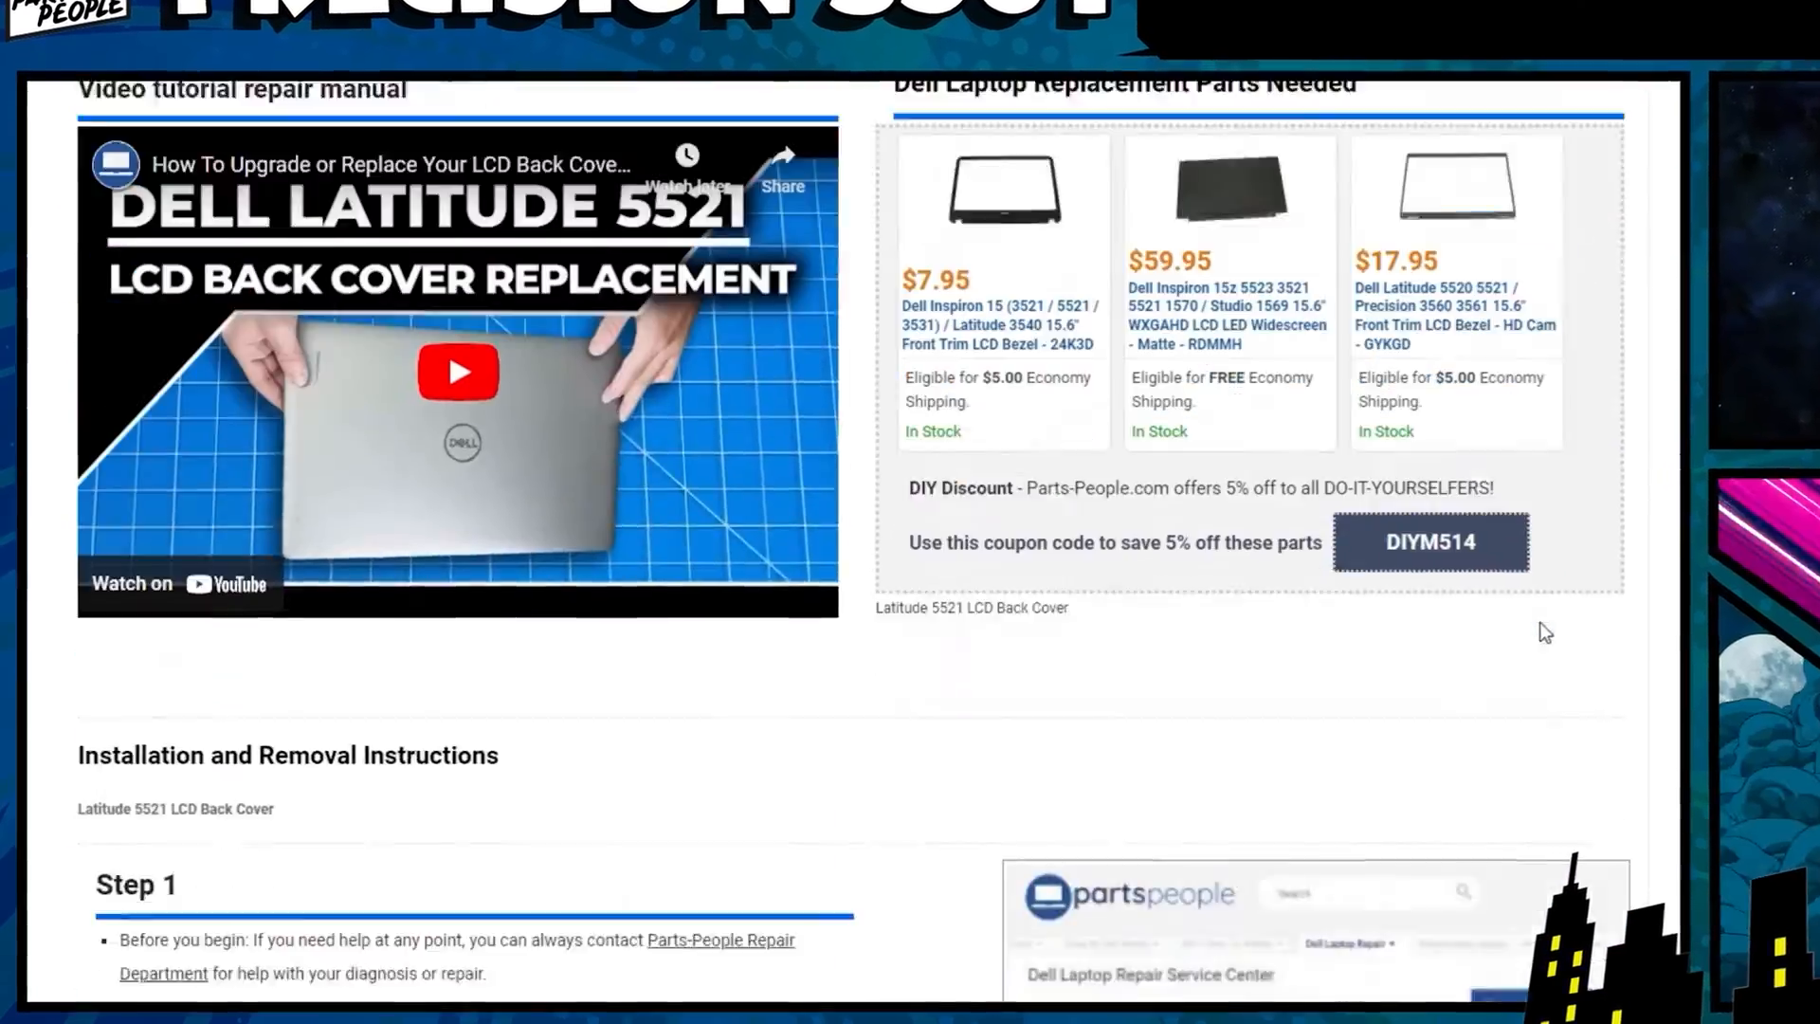
pyautogui.scroll(-3)
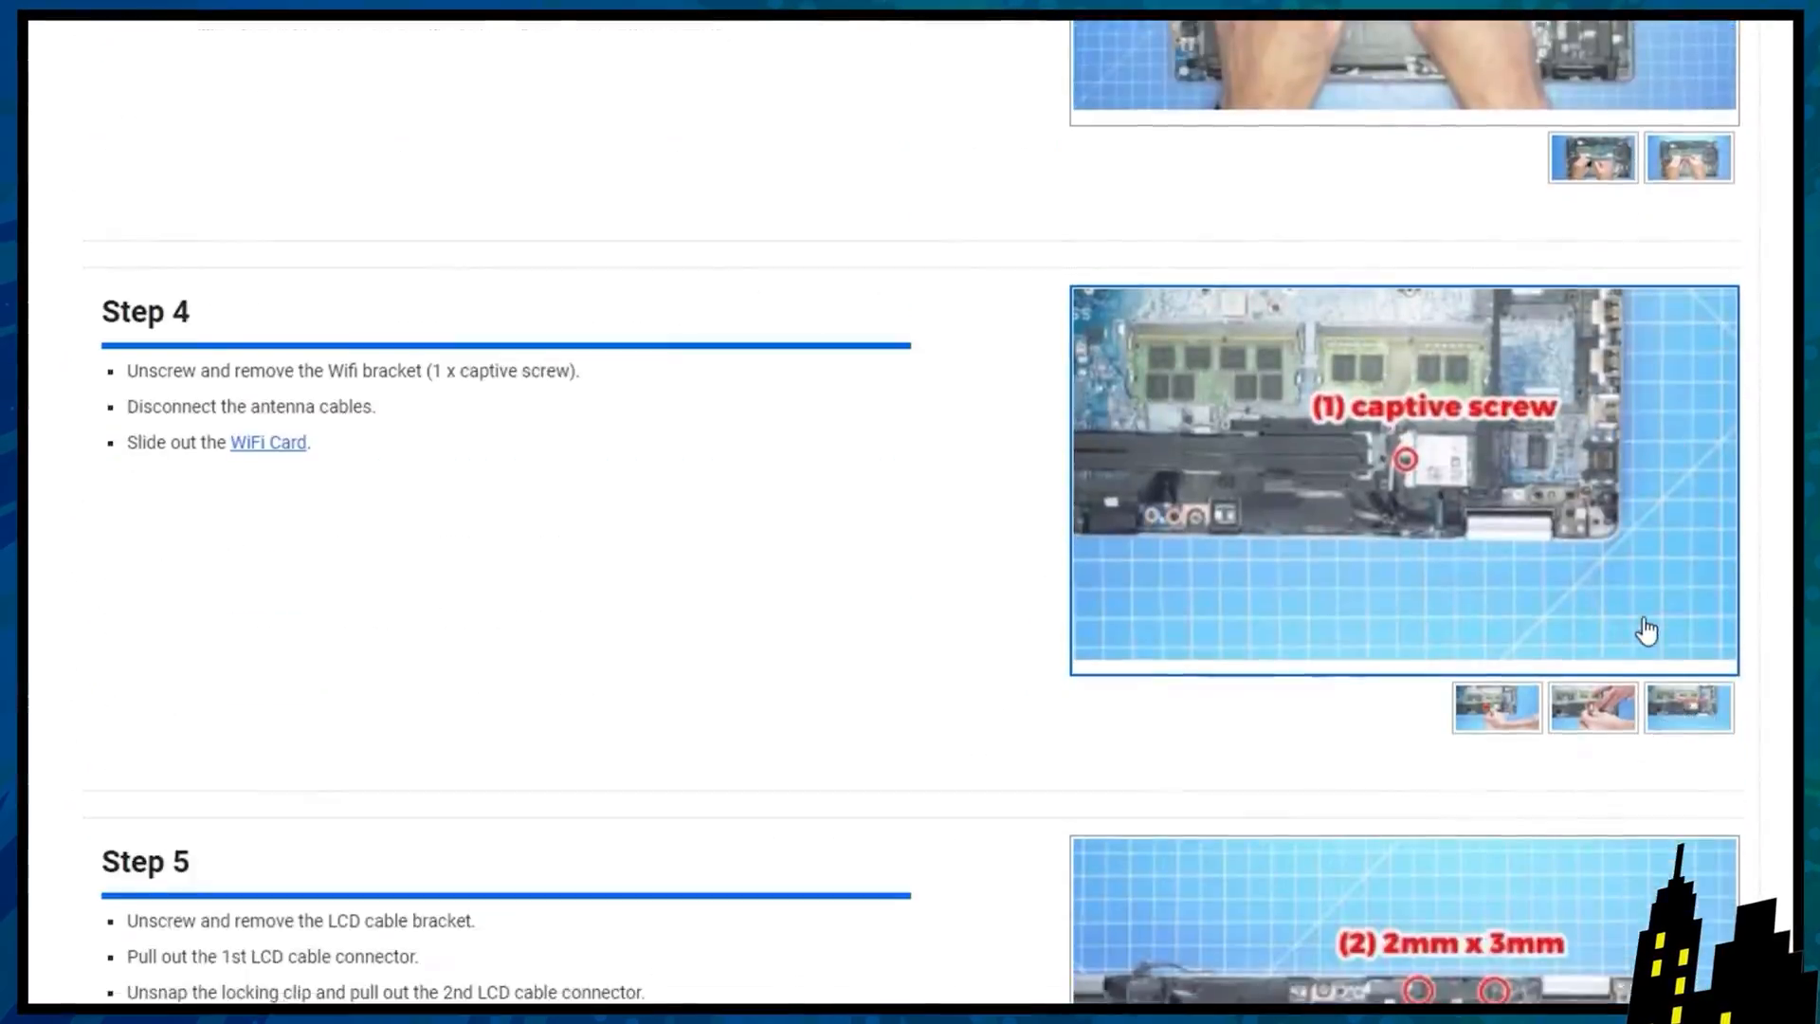